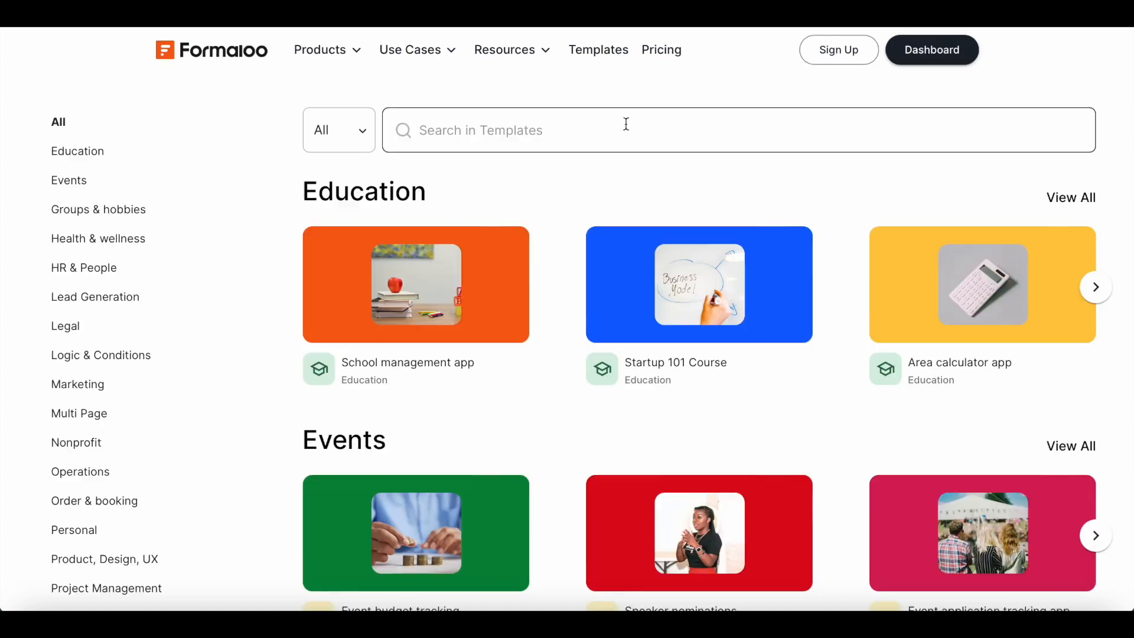
Search templates for 'online' and open an editable copy of the Online survey template
type("onlin")
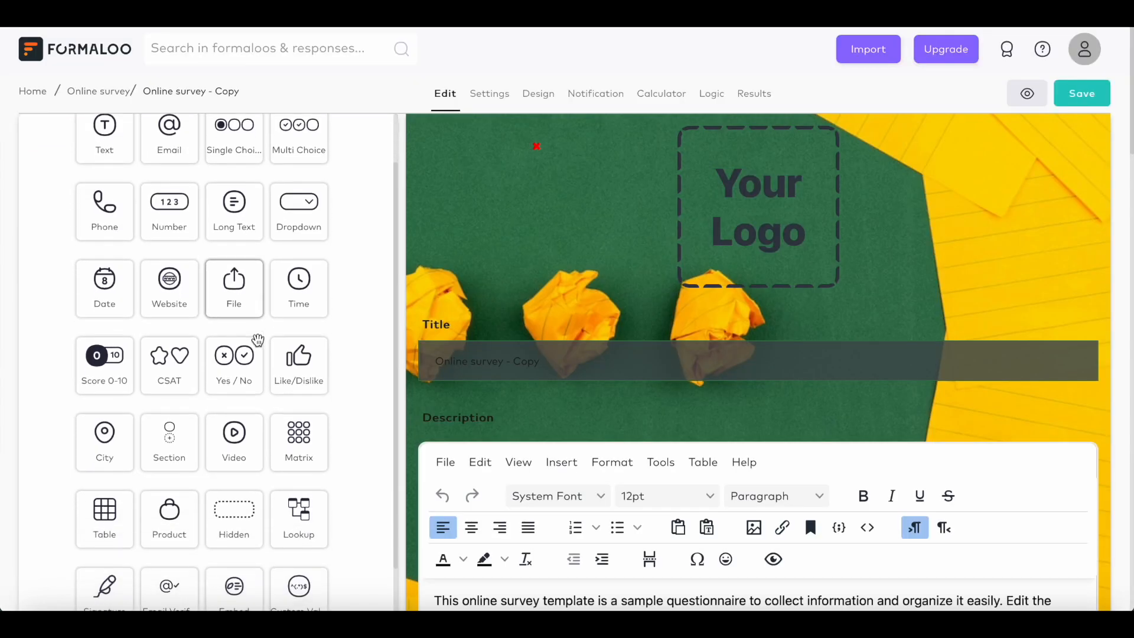
Add a Score 0-10 recommendation question under the satisfaction question, keeping it on the delete prompt
scroll("down", 3)
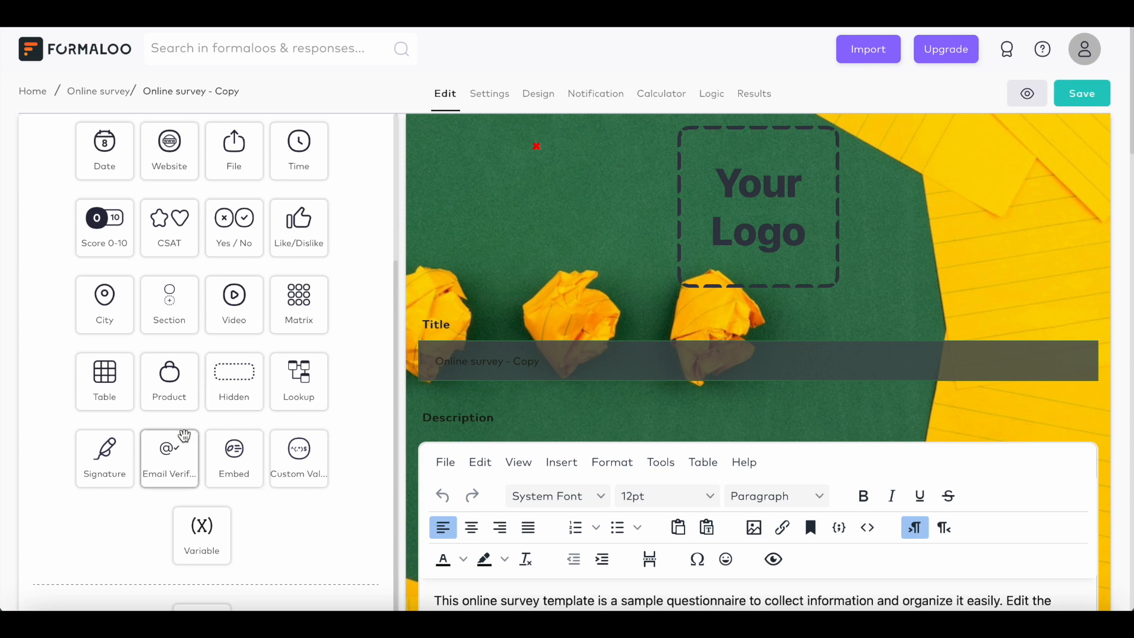
left_click(104, 226)
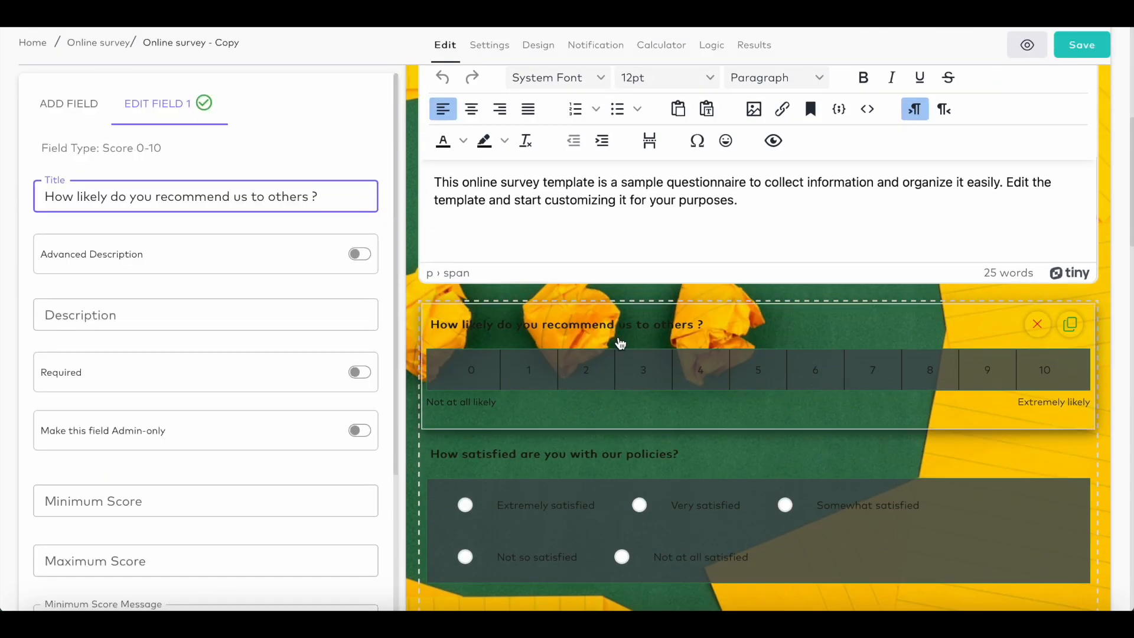
left_click(1035, 324)
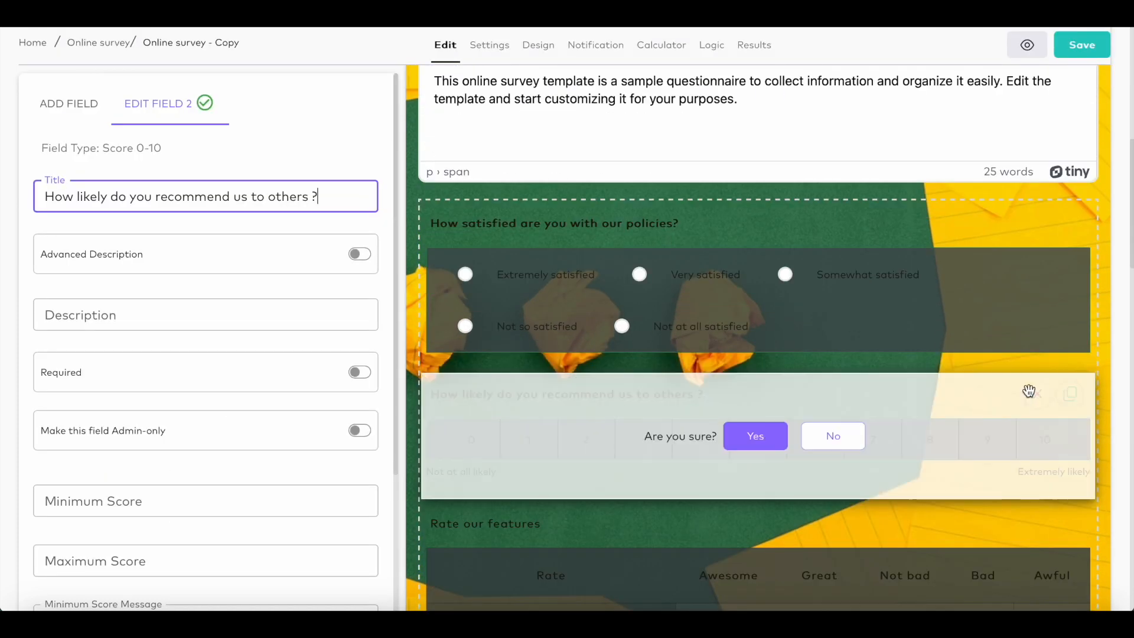
left_click(754, 436)
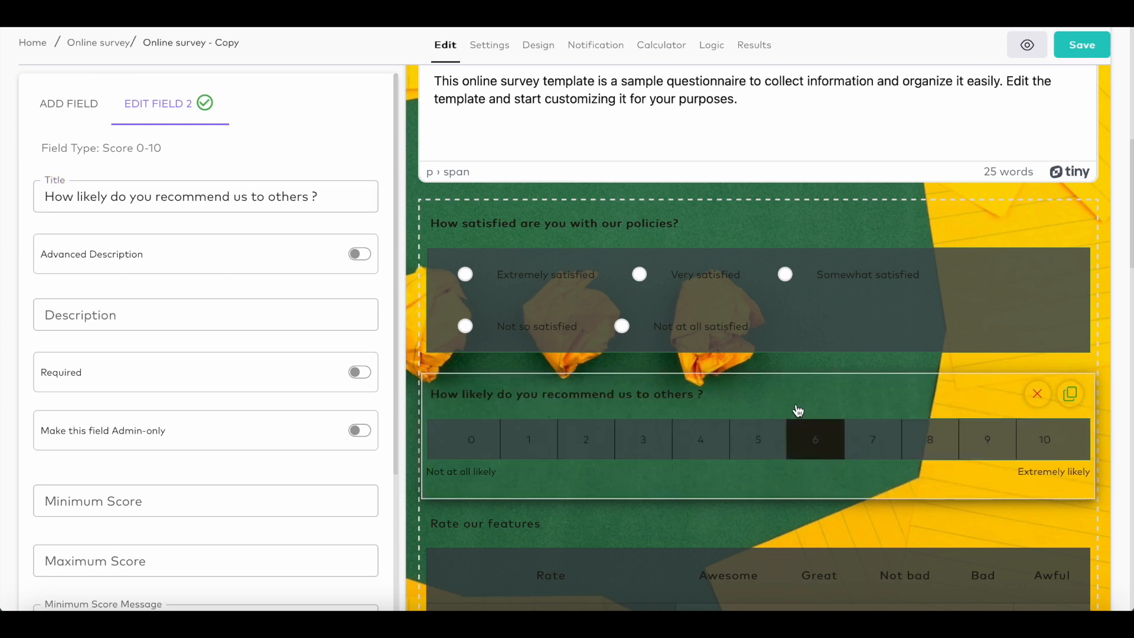
Browse the Design tab's colours and themes and expand Customize more content
left_click(537, 45)
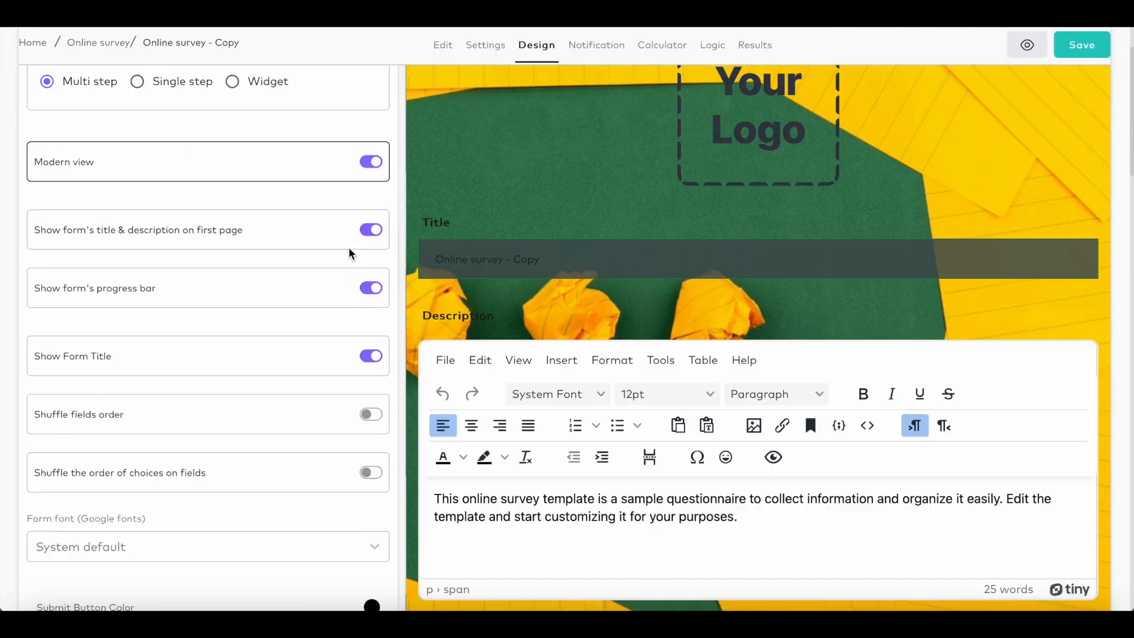
scroll("down", 3)
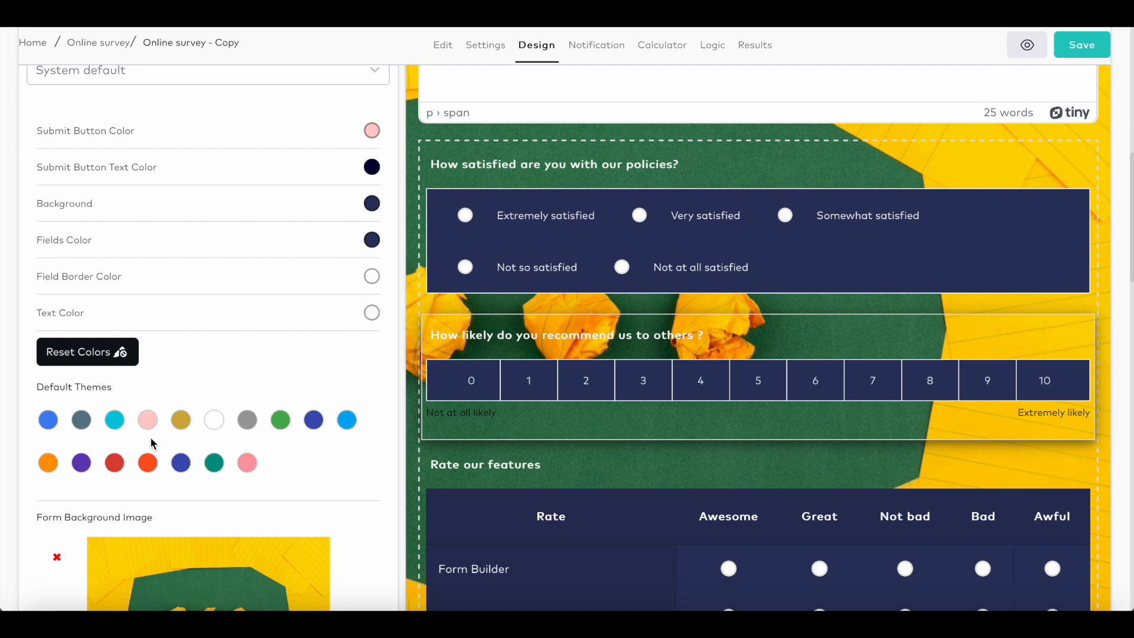
scroll("down", 3)
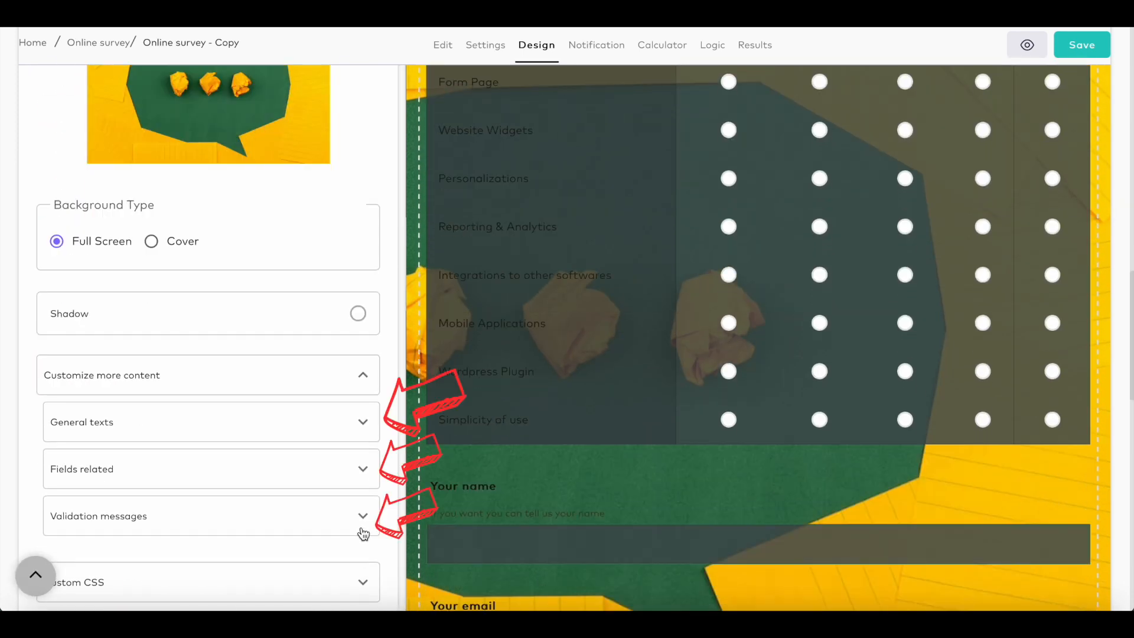
Set the recommendation score question's field ID to nps
left_click(445, 45)
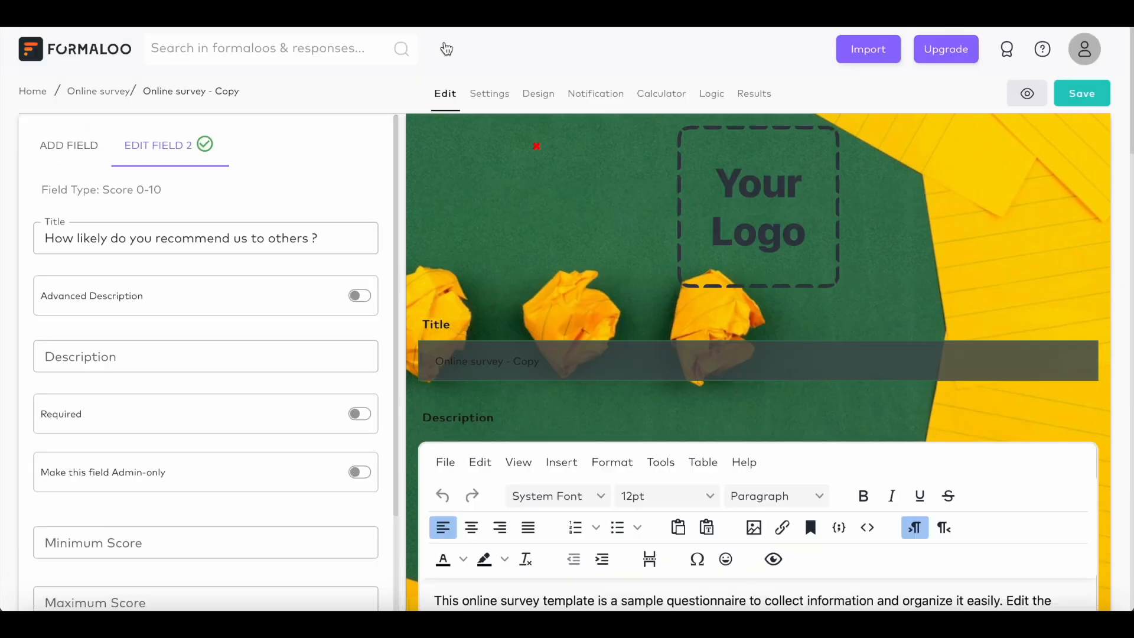
scroll("down", 3)
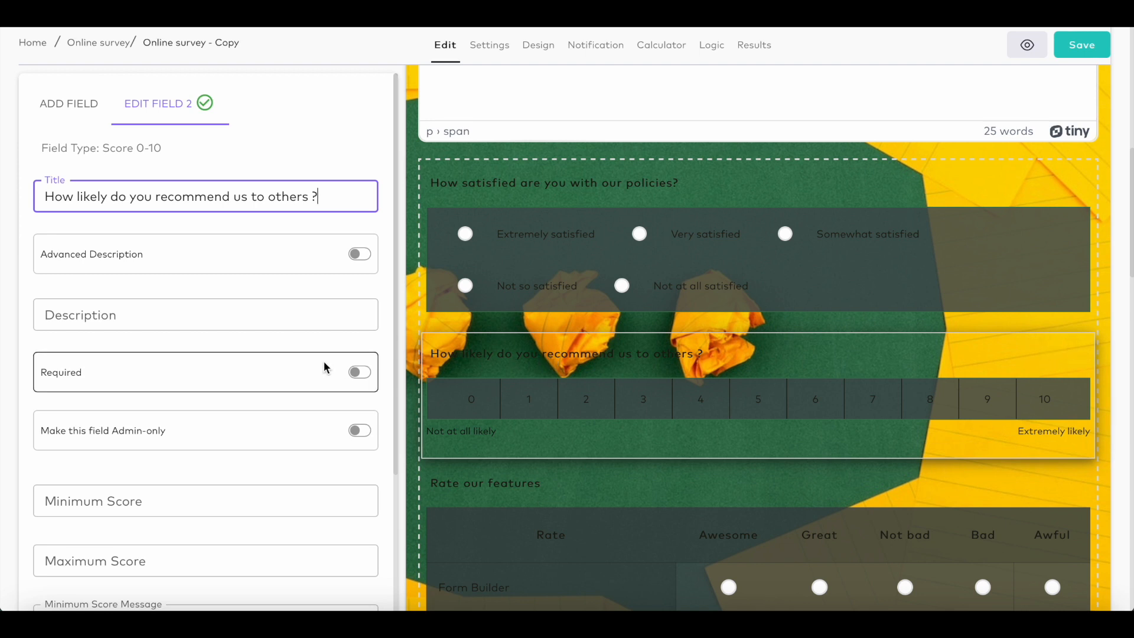
scroll("down", 3)
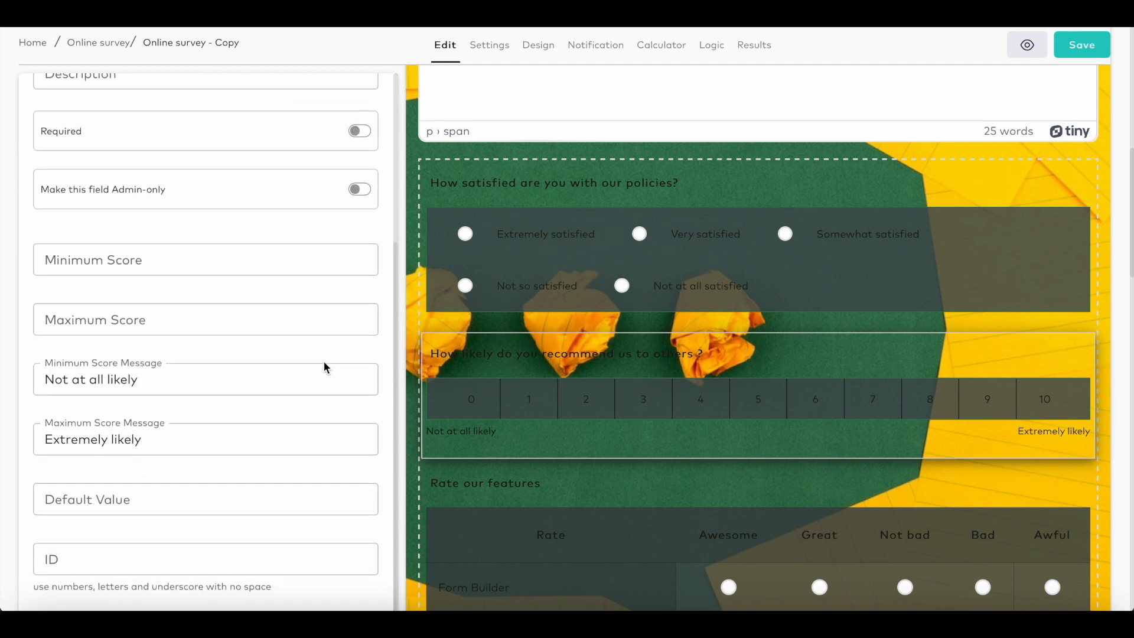
left_click(205, 560)
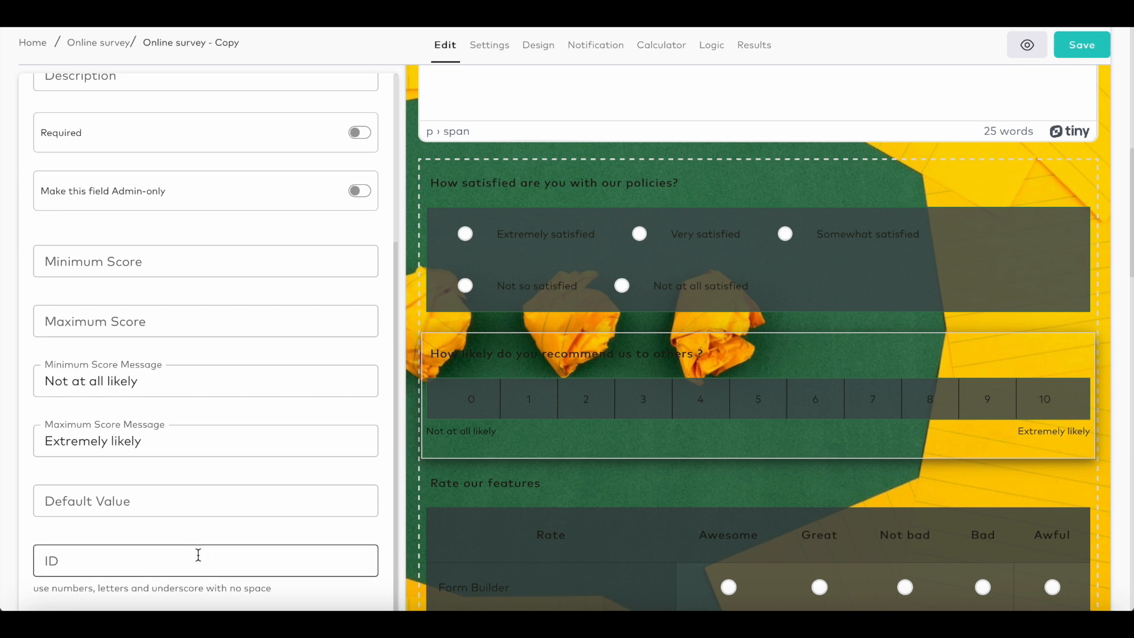
left_click(205, 559)
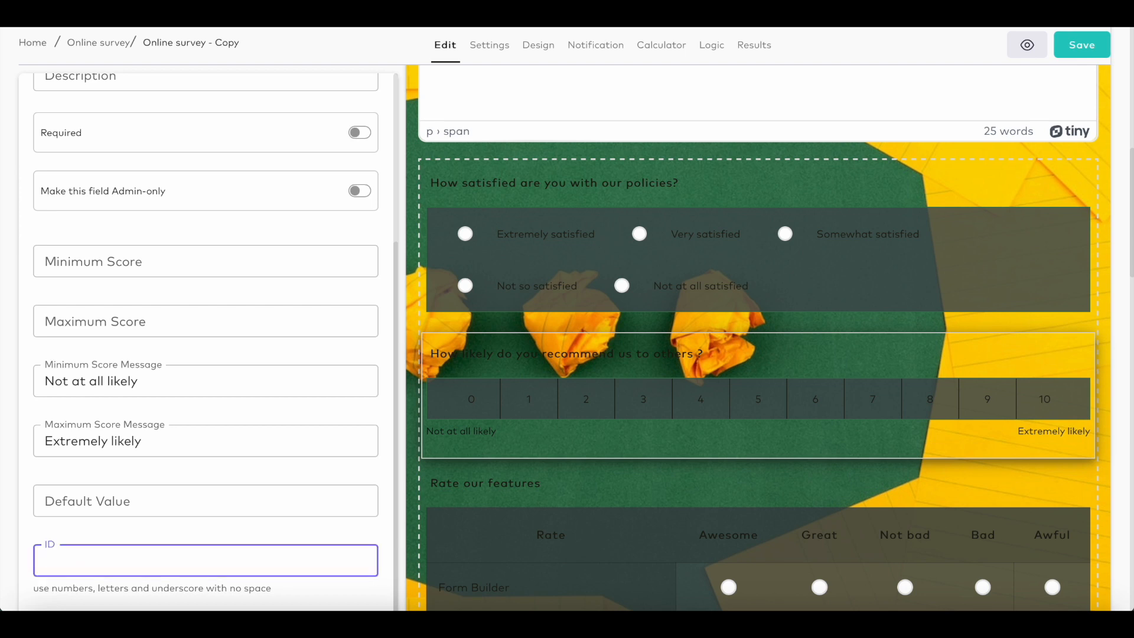
type("np")
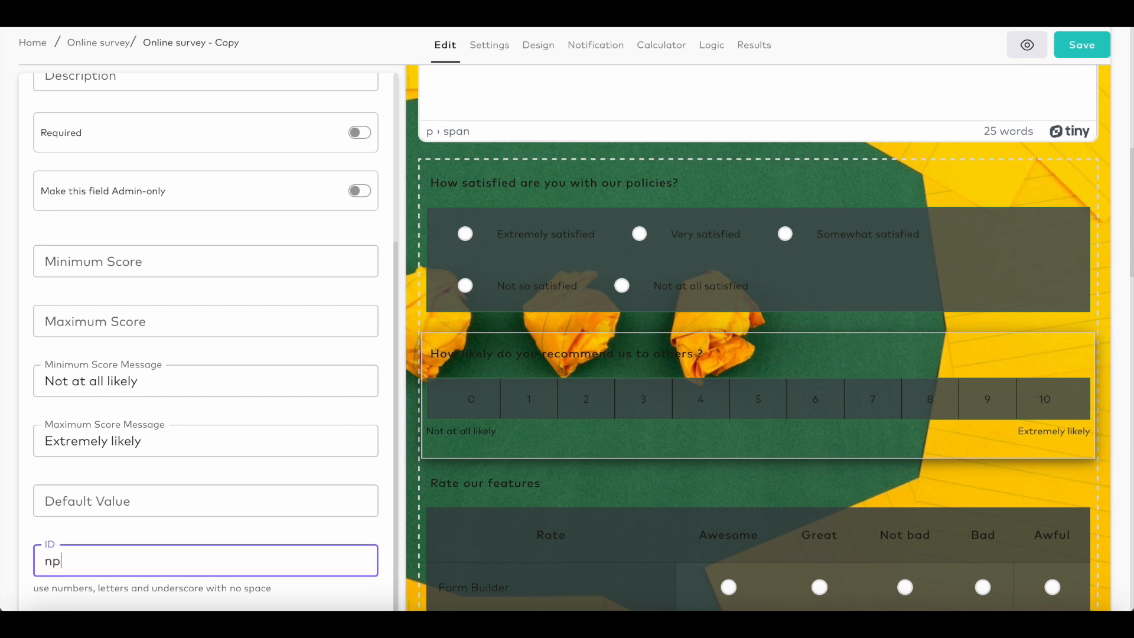
type("s")
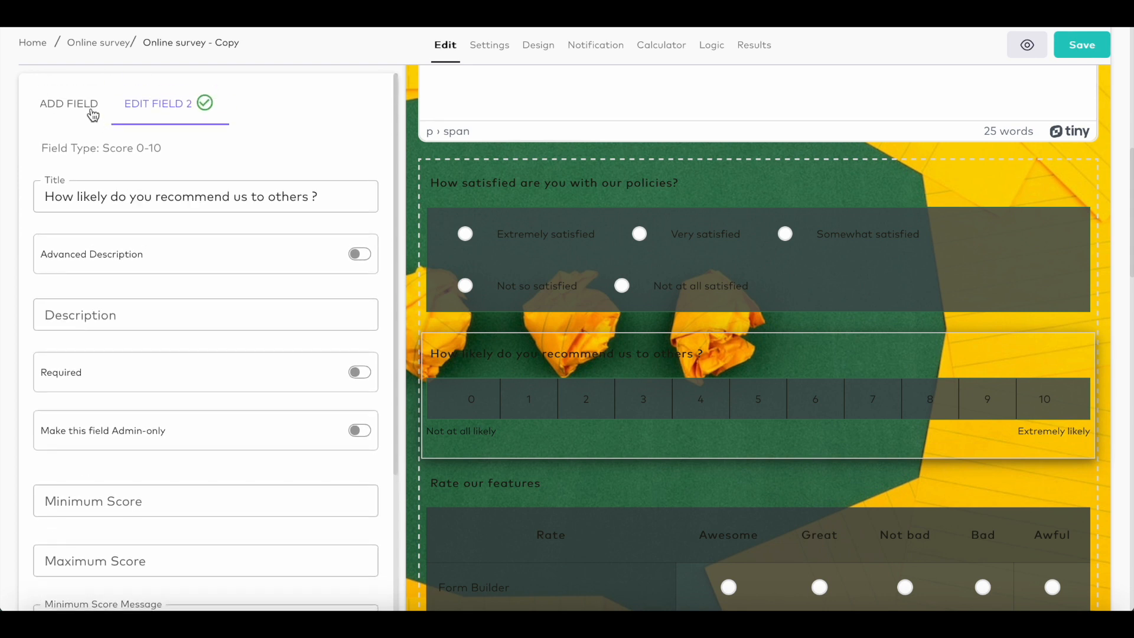
Add a Long Text question titled 'Let us know why you chose 5 {{nps}}'
left_click(68, 103)
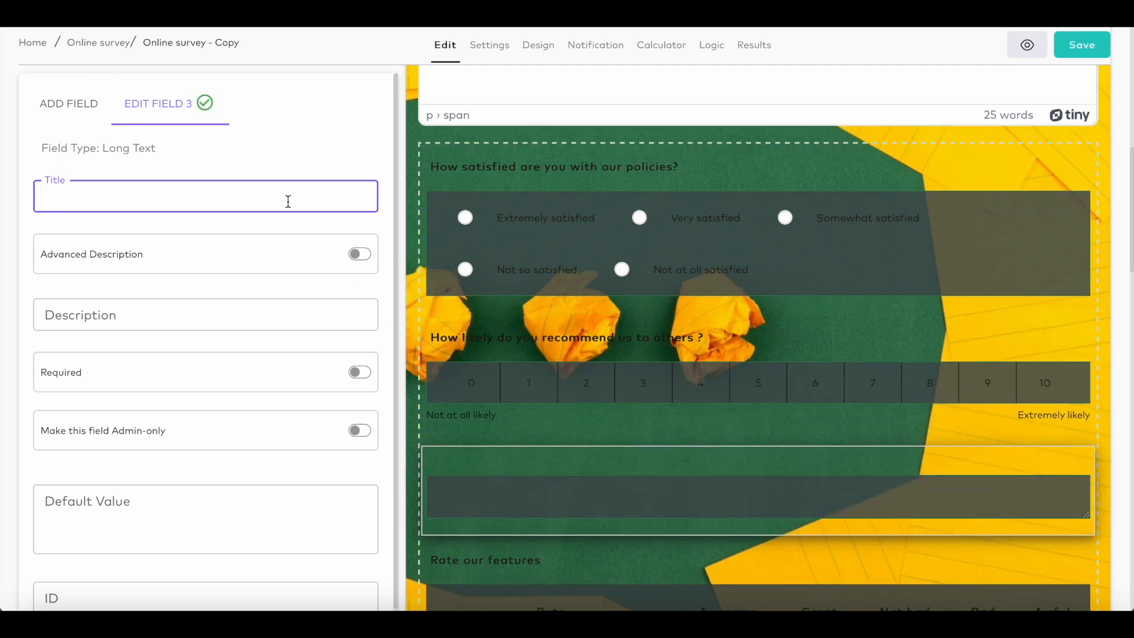
type("Let us know why you chose {{nps}}")
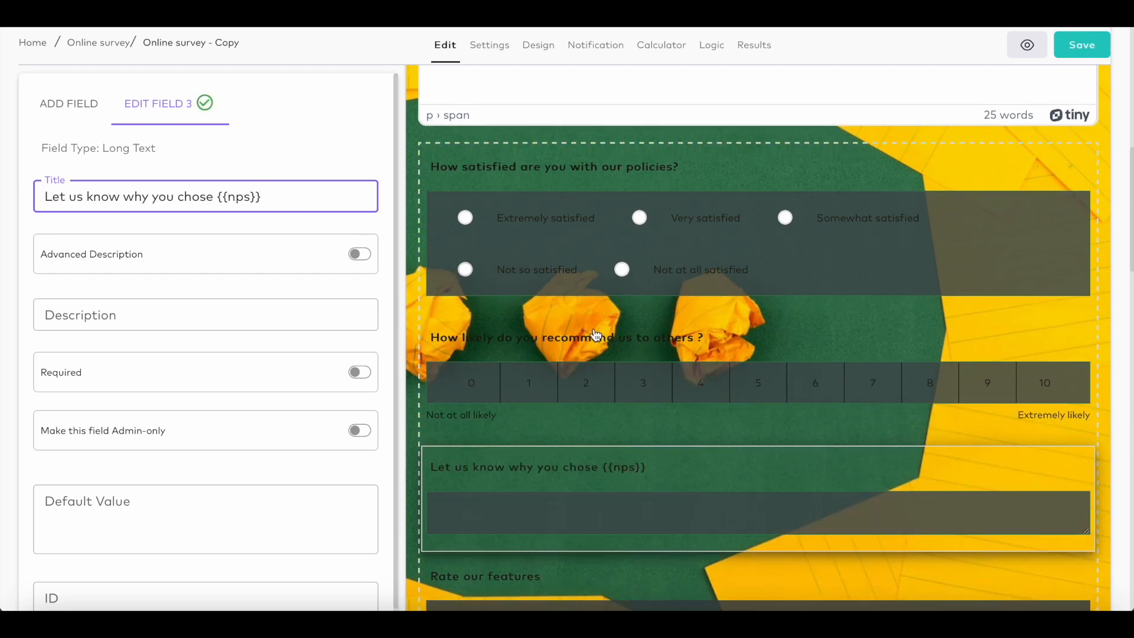
left_click(564, 337)
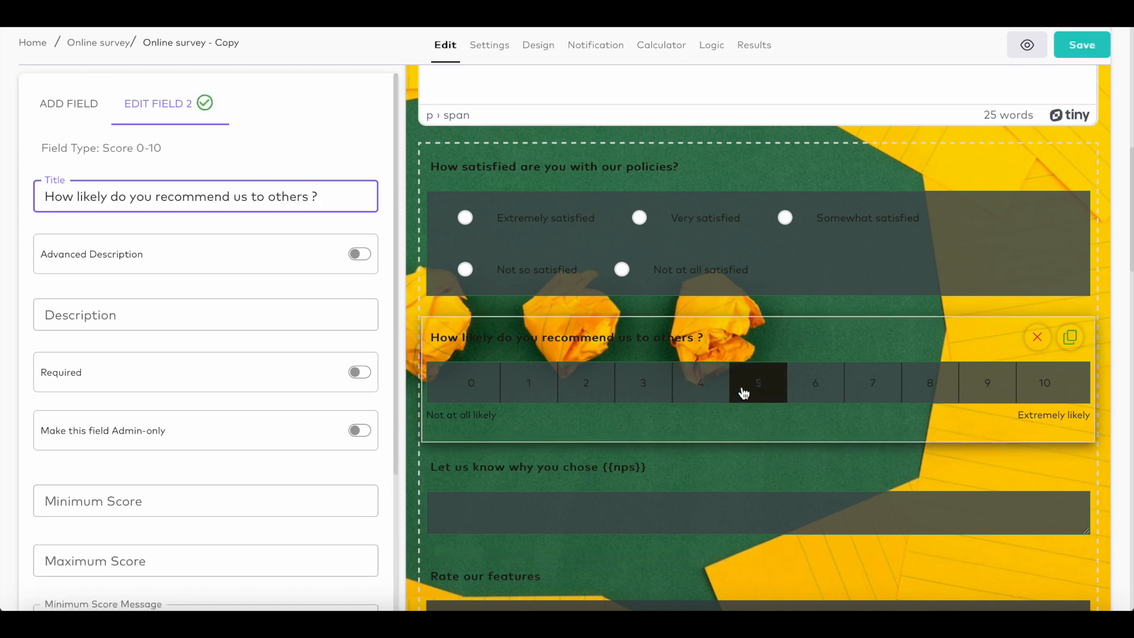
mouse_move(470, 383)
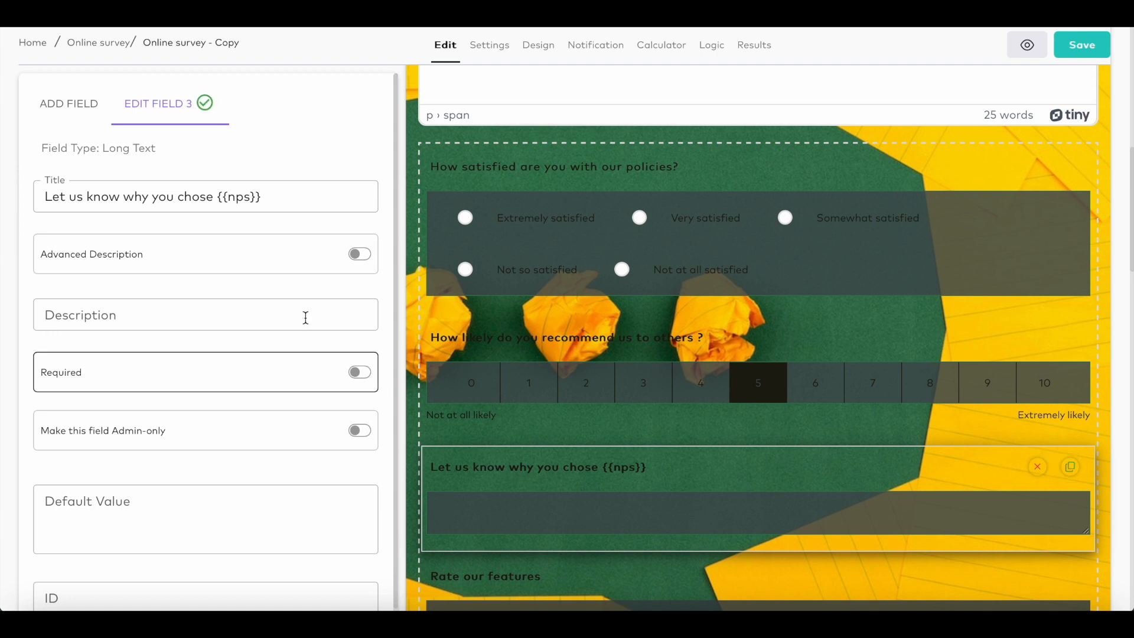
left_click(206, 196)
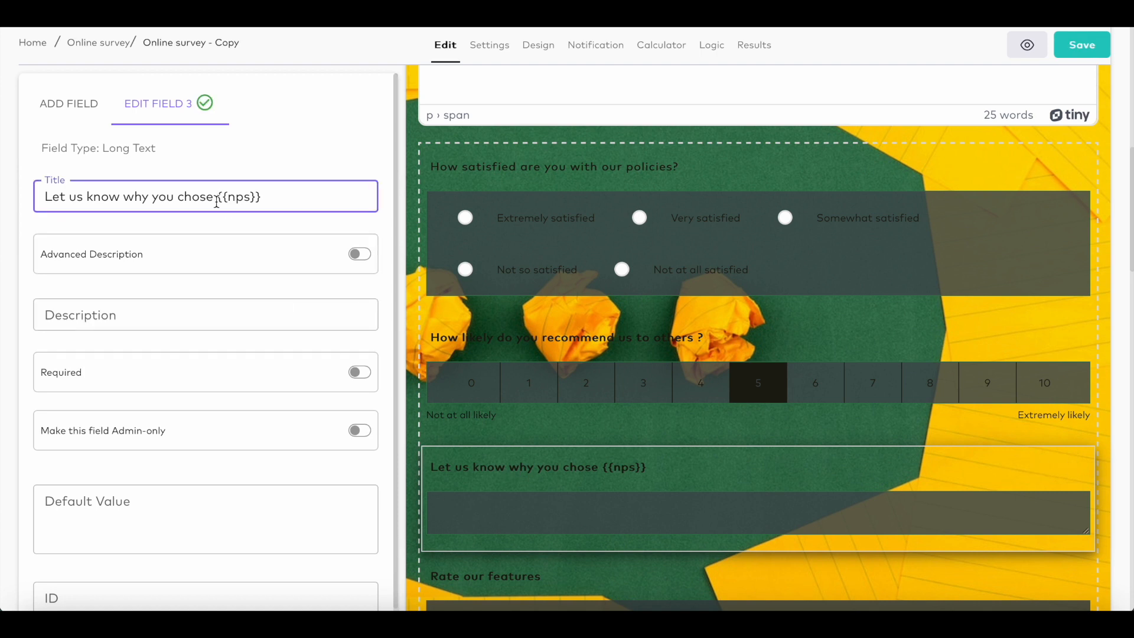
type("5")
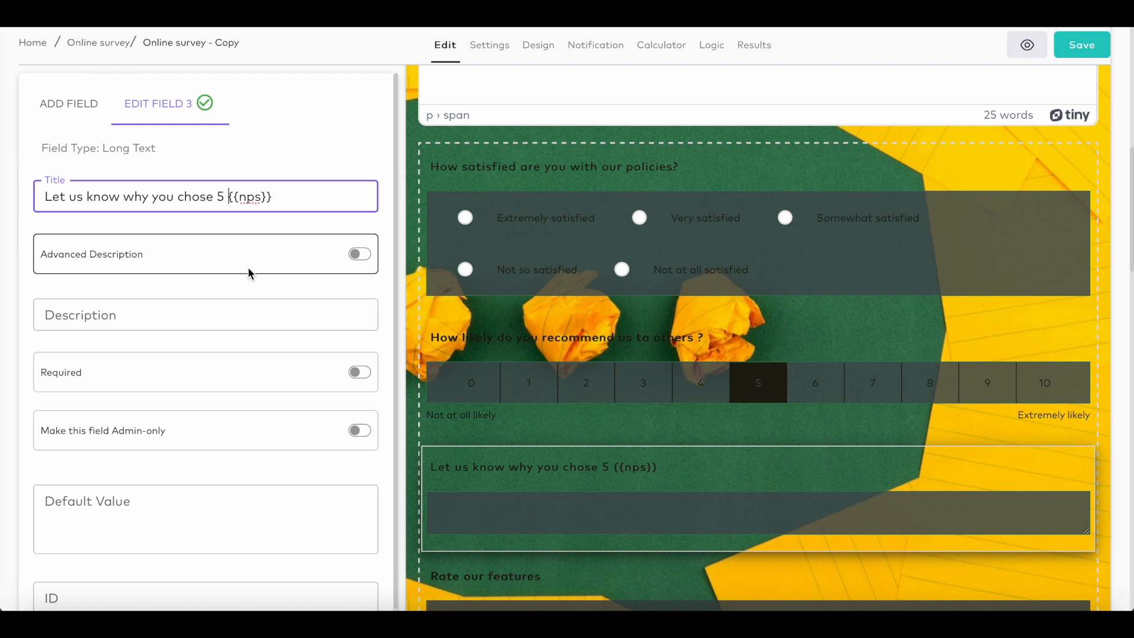
mouse_move(269, 264)
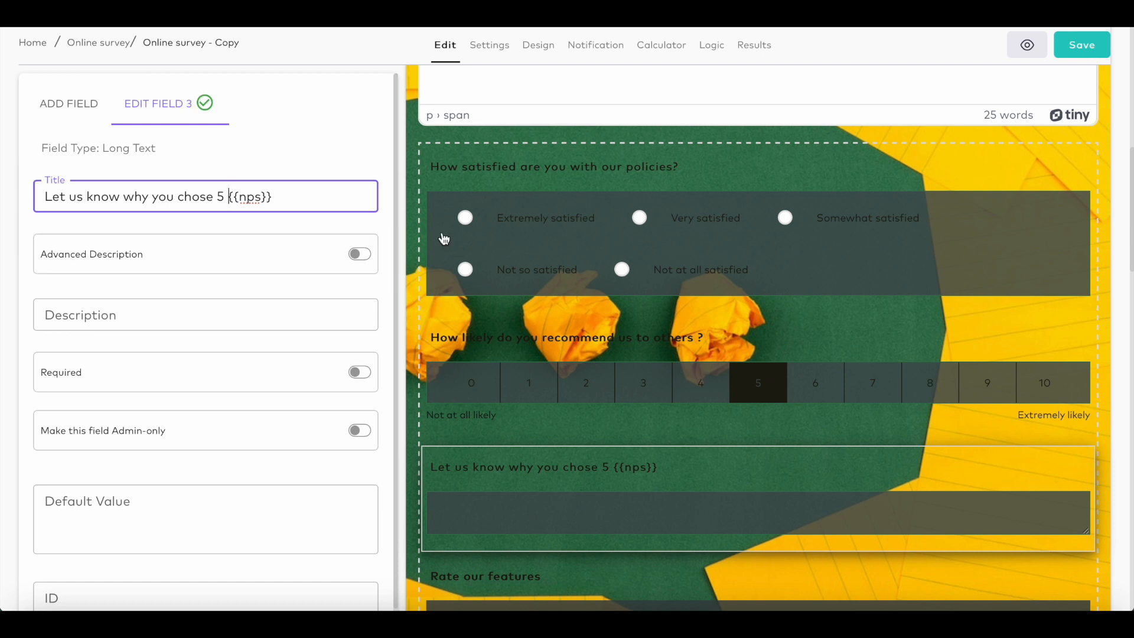
left_click(711, 45)
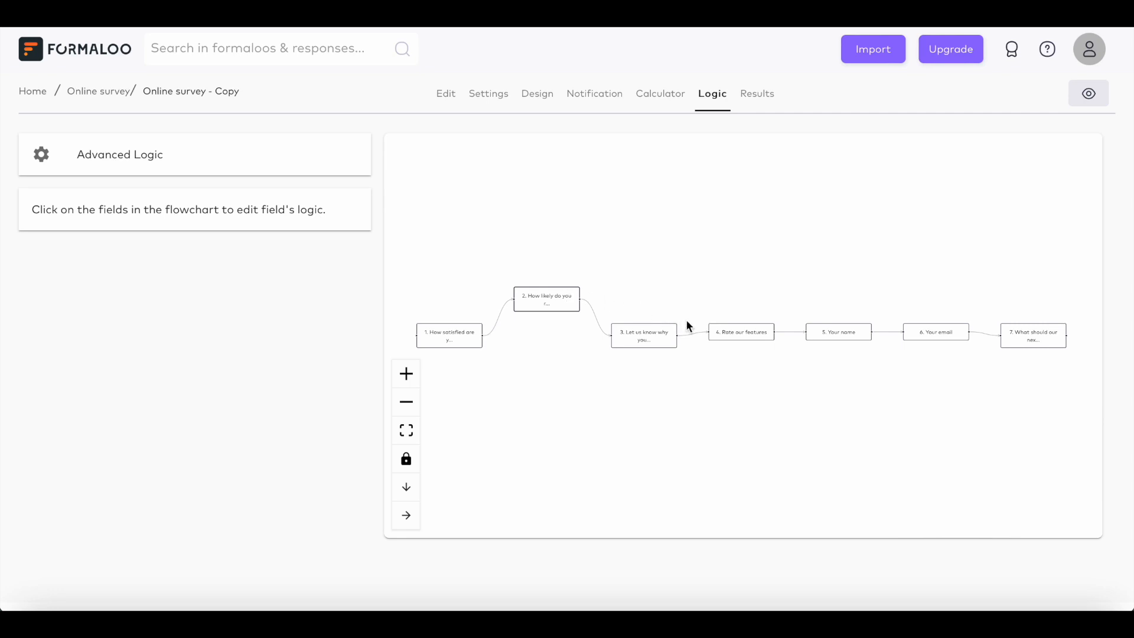
Drag flowchart nodes so Rate our features sits below the line and Your email above it
left_click_drag(740, 332, 741, 371)
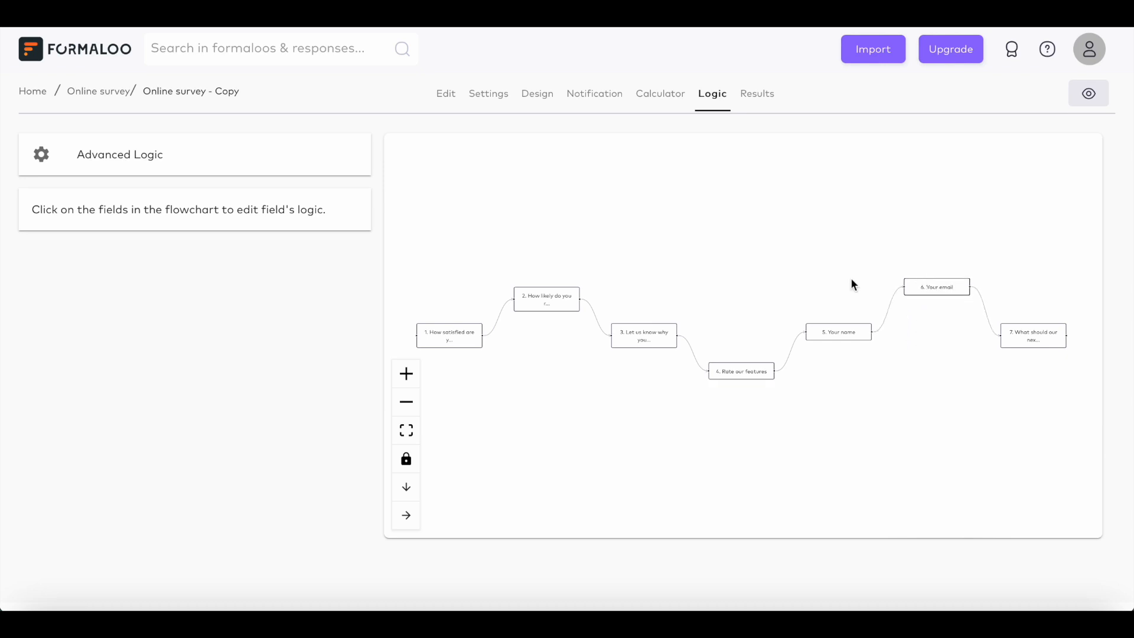
mouse_move(299, 168)
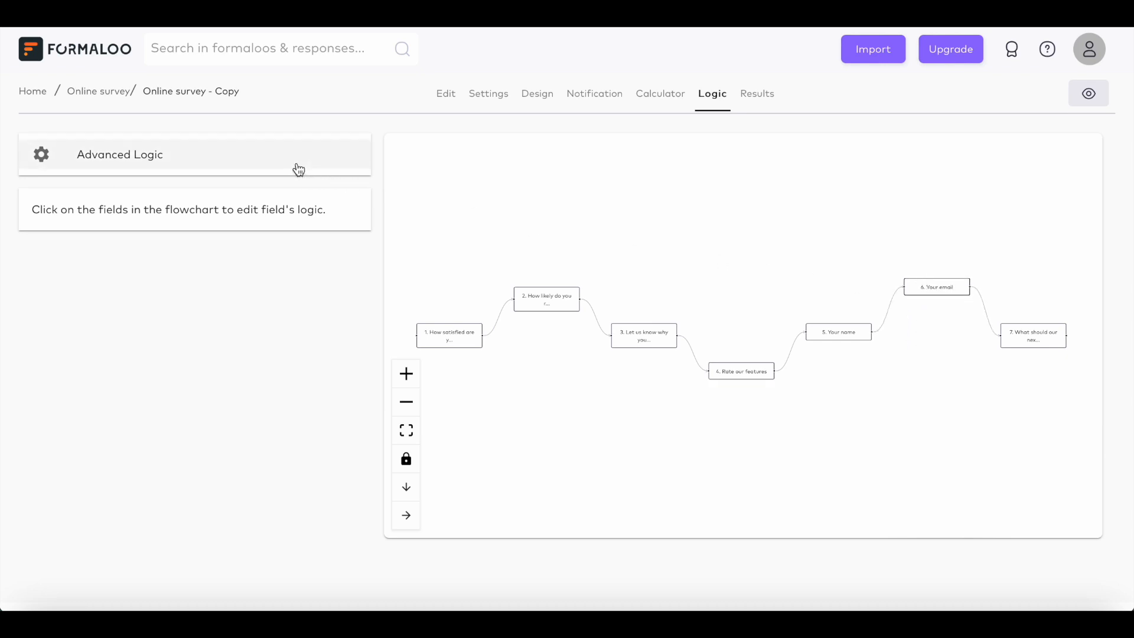
Add a rule on the recommendation question: if score is less than 5, jump to Landing page
left_click(120, 155)
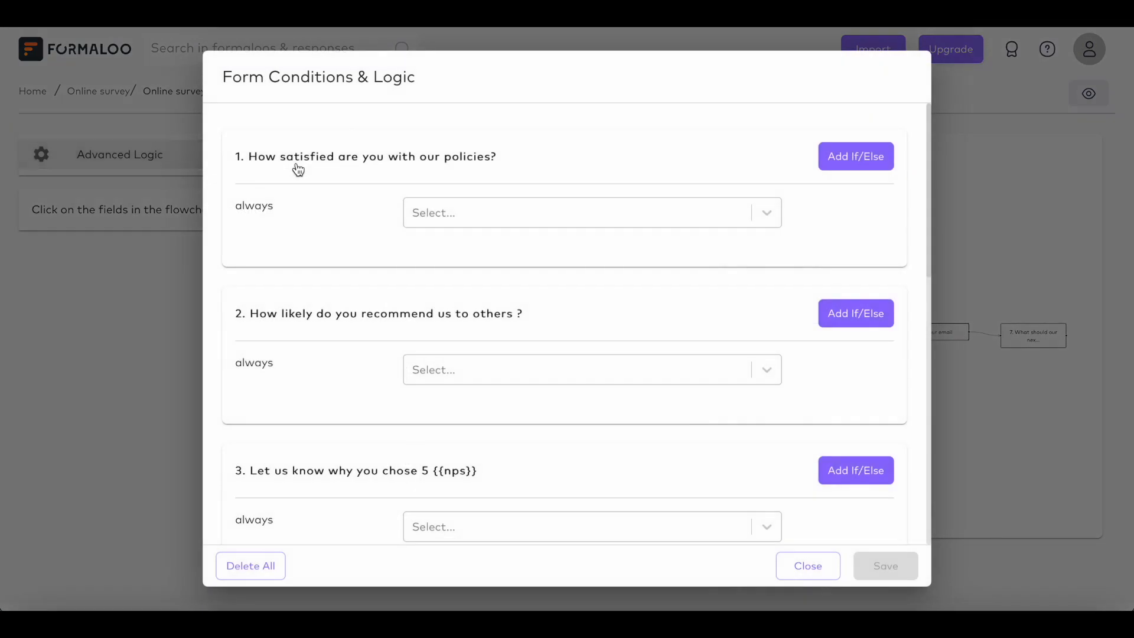
left_click(856, 313)
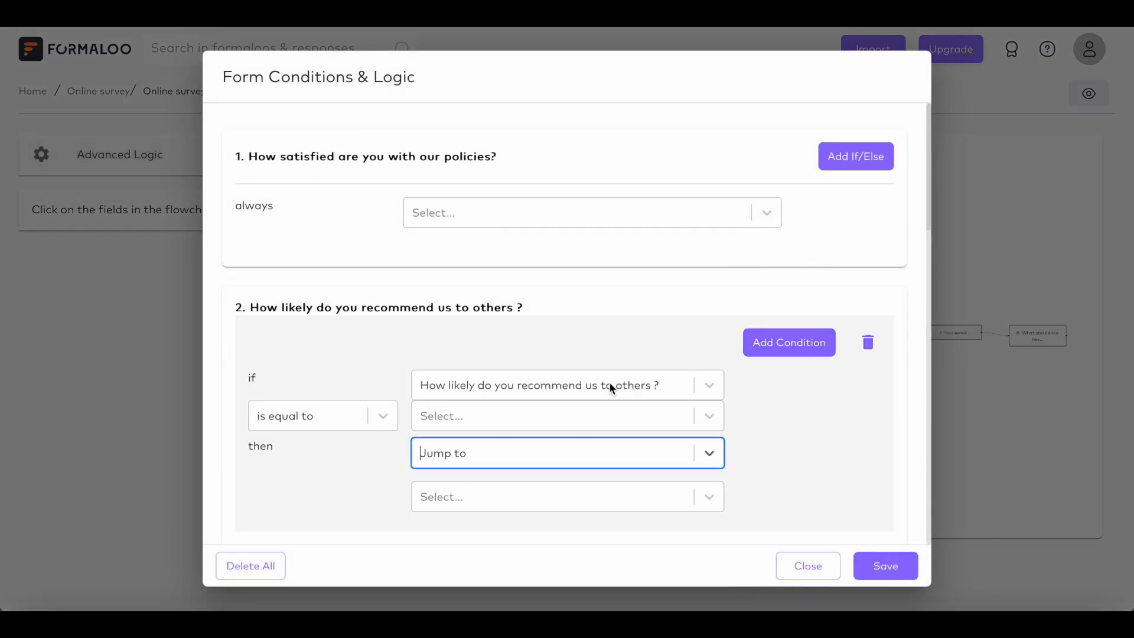
left_click(564, 415)
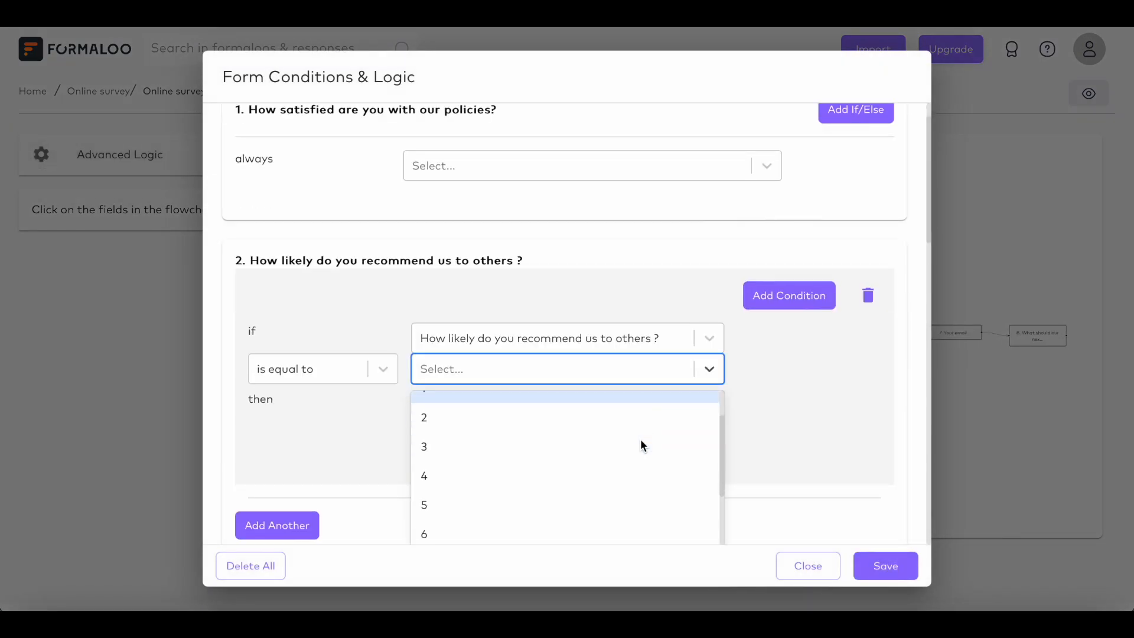
left_click(322, 368)
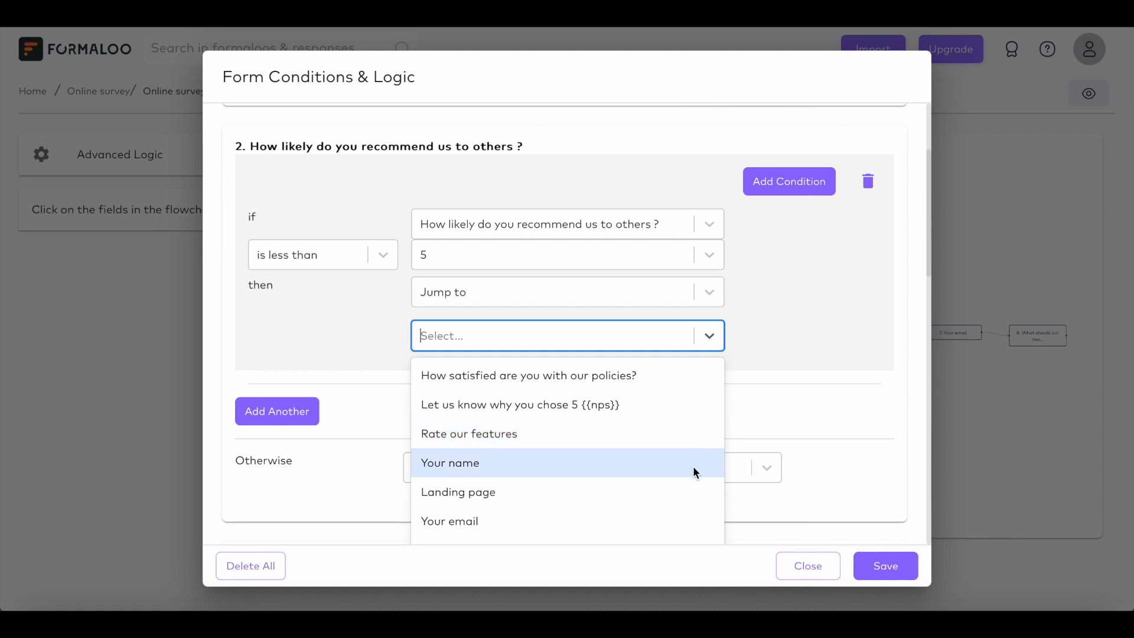
mouse_move(676, 492)
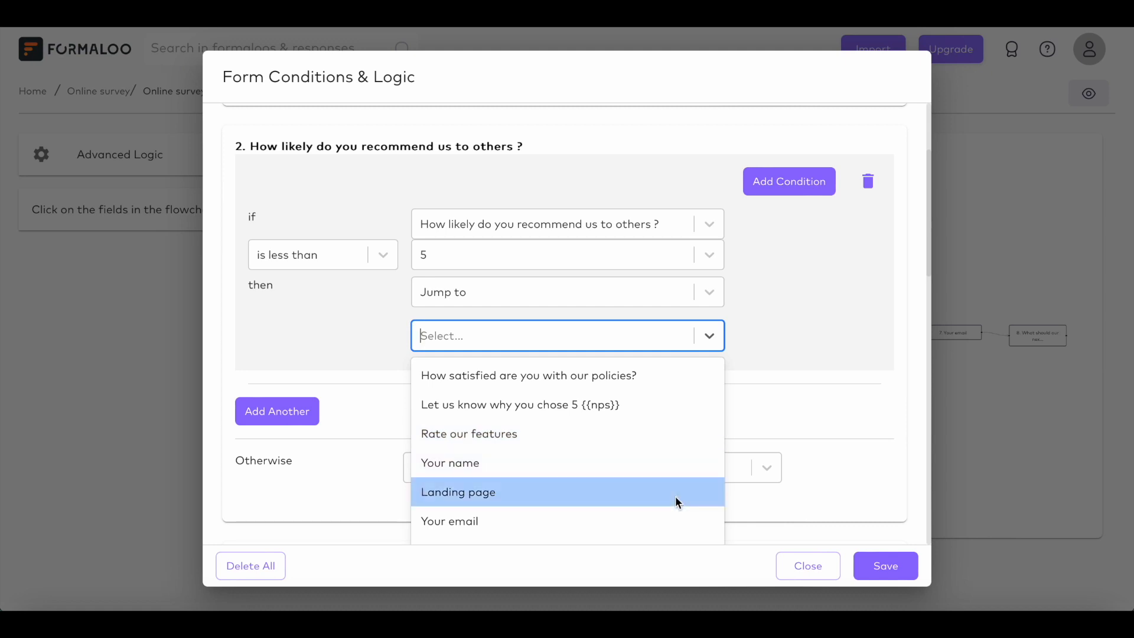
left_click(457, 492)
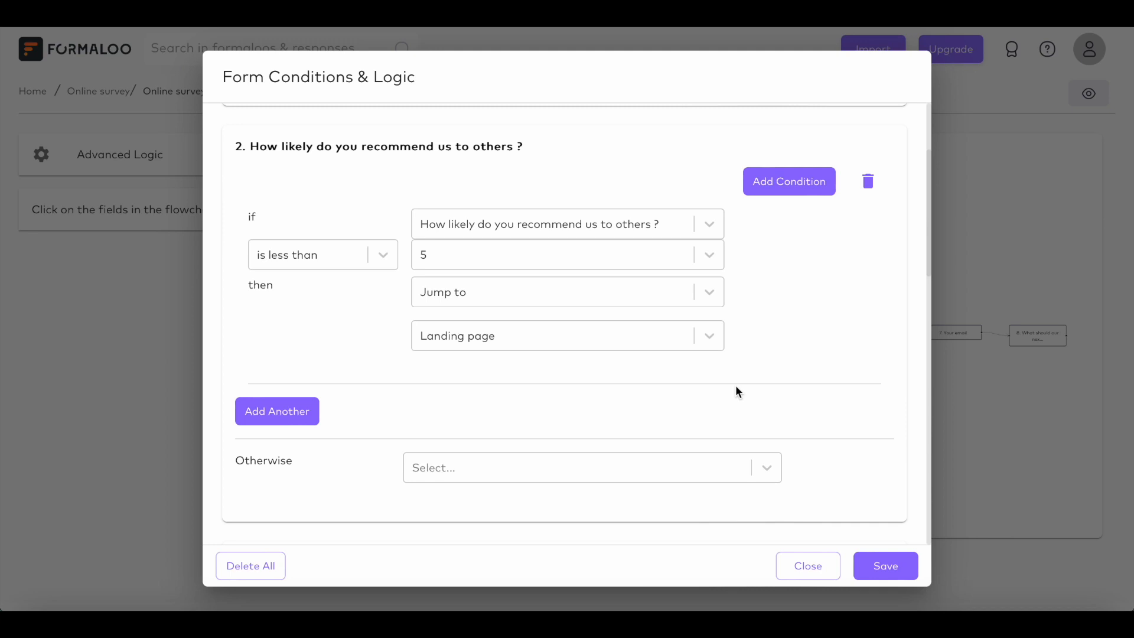
left_click(807, 566)
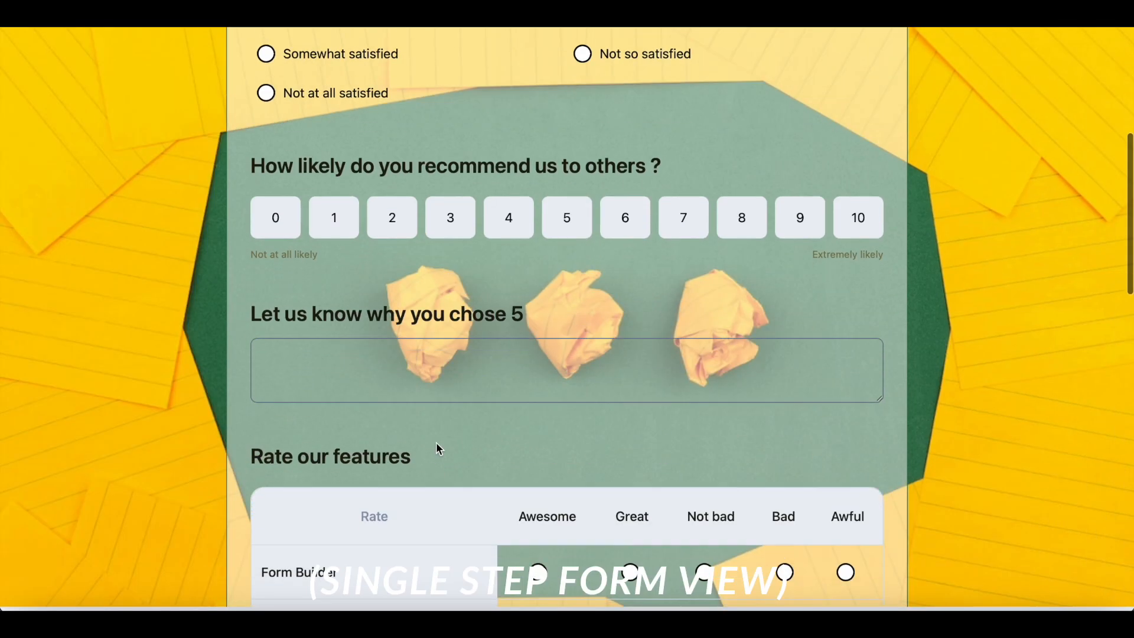
Set Form type to Multi step and save the survey
scroll("down", 3)
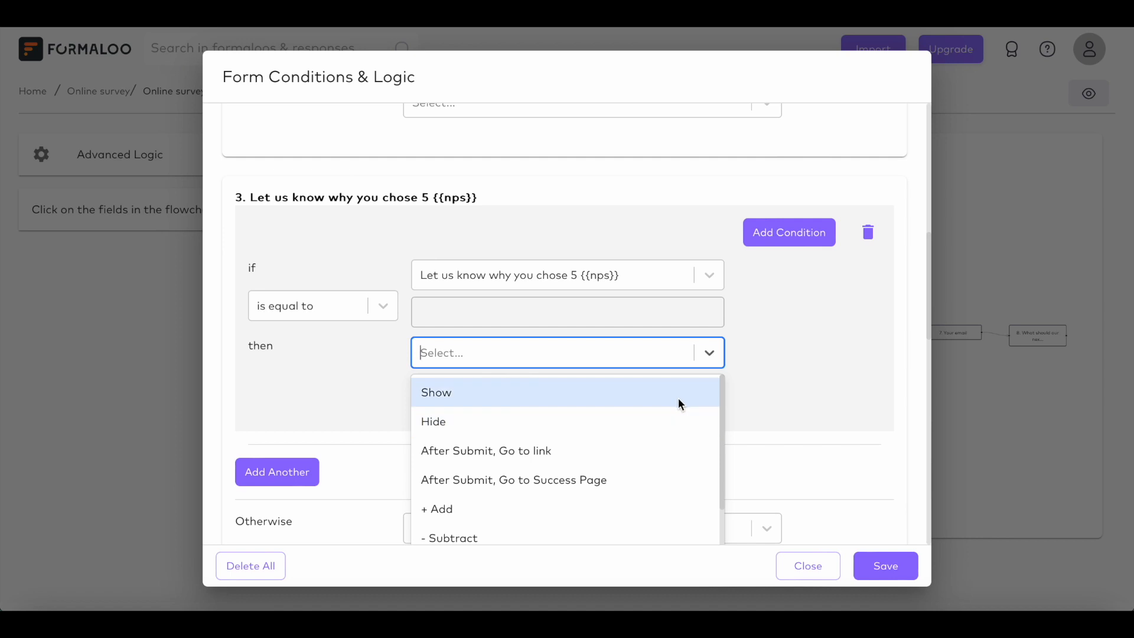
mouse_move(781, 425)
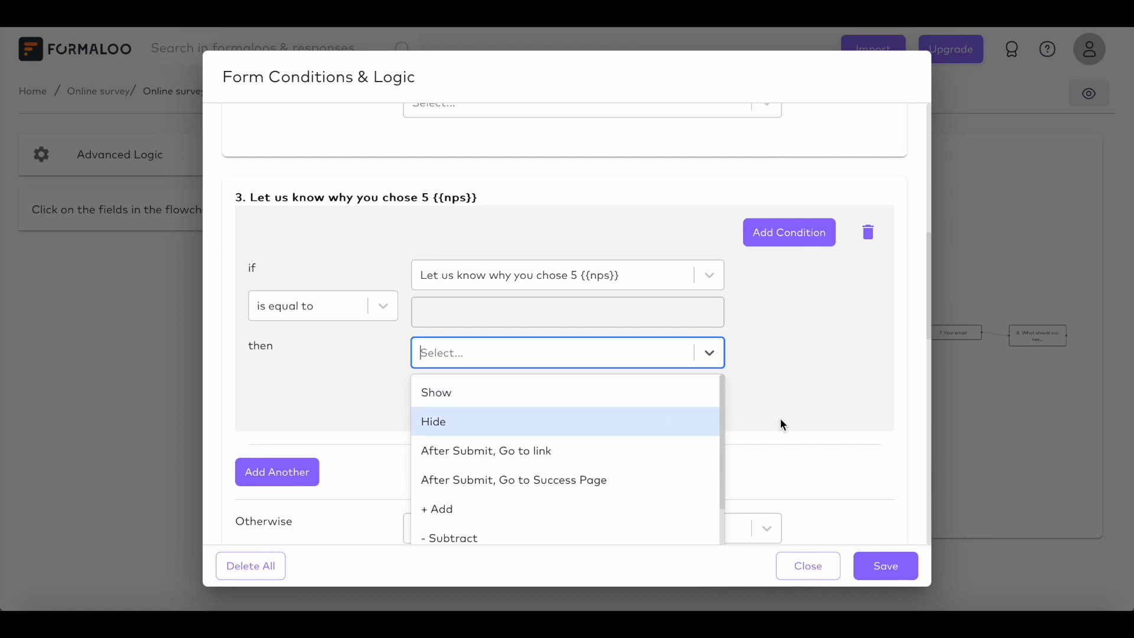
left_click(807, 565)
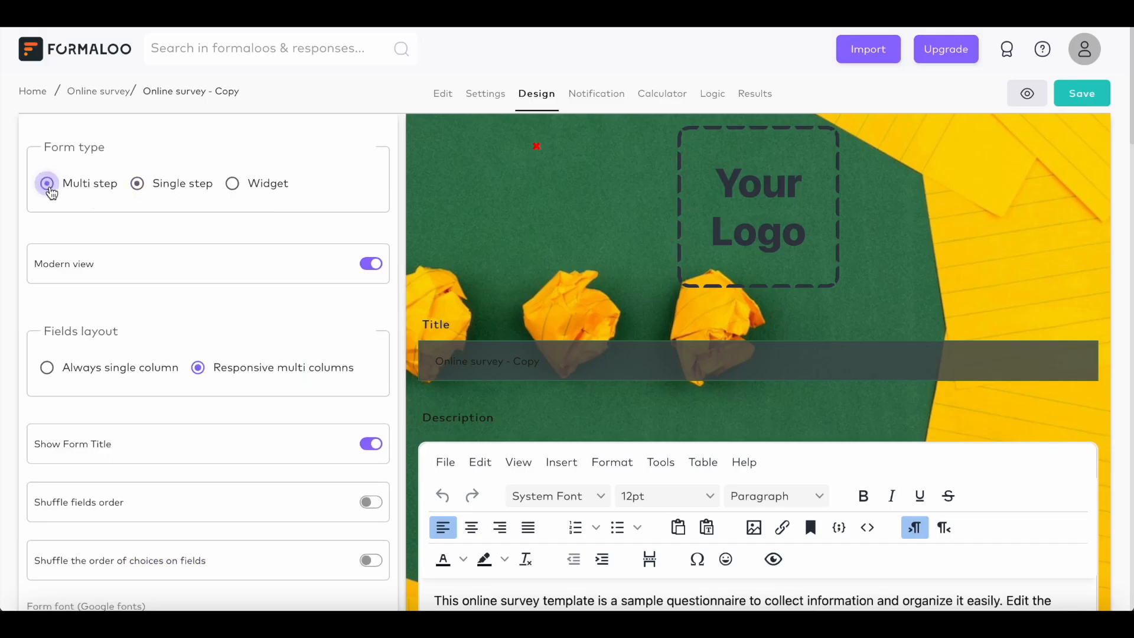
left_click(1082, 93)
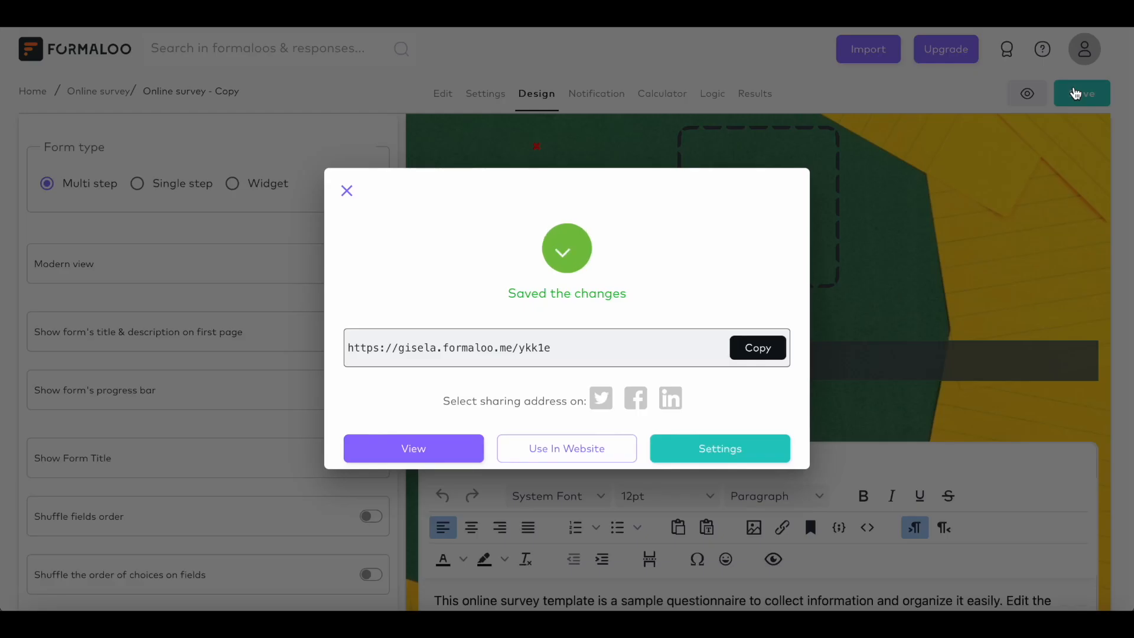
Open the live survey preview, start it and answer the satisfaction question
left_click(413, 448)
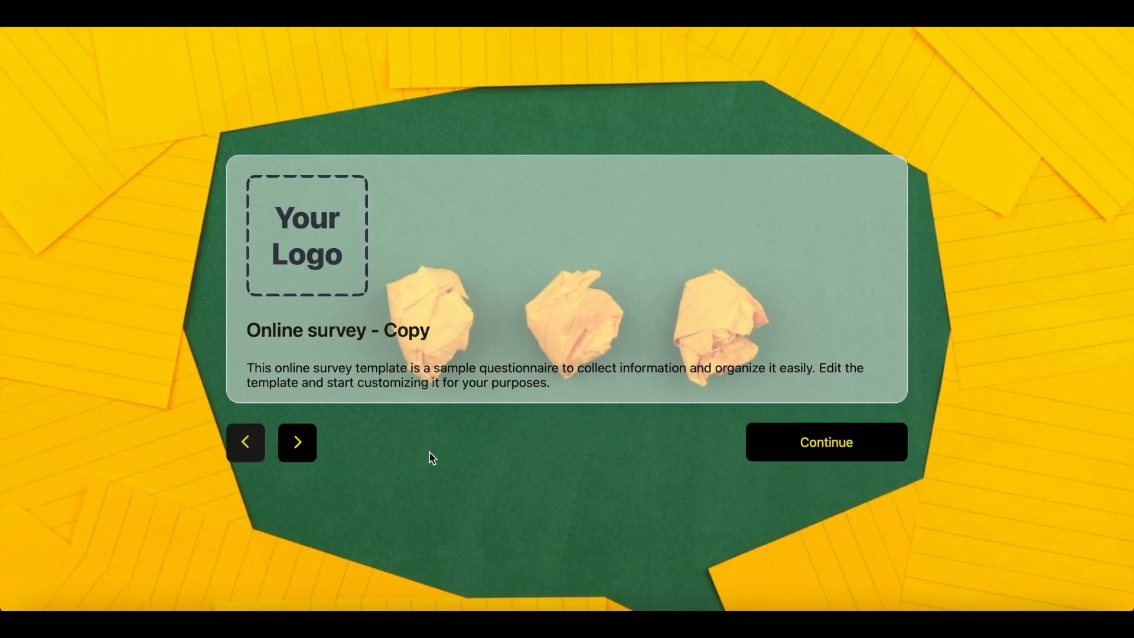
left_click(296, 442)
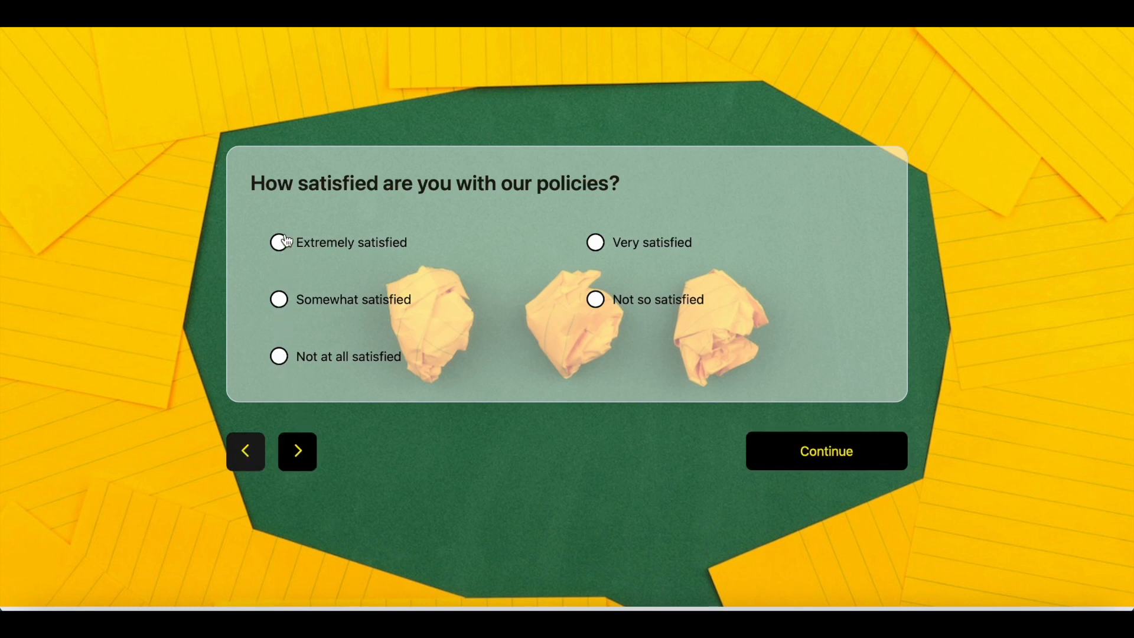
left_click(297, 450)
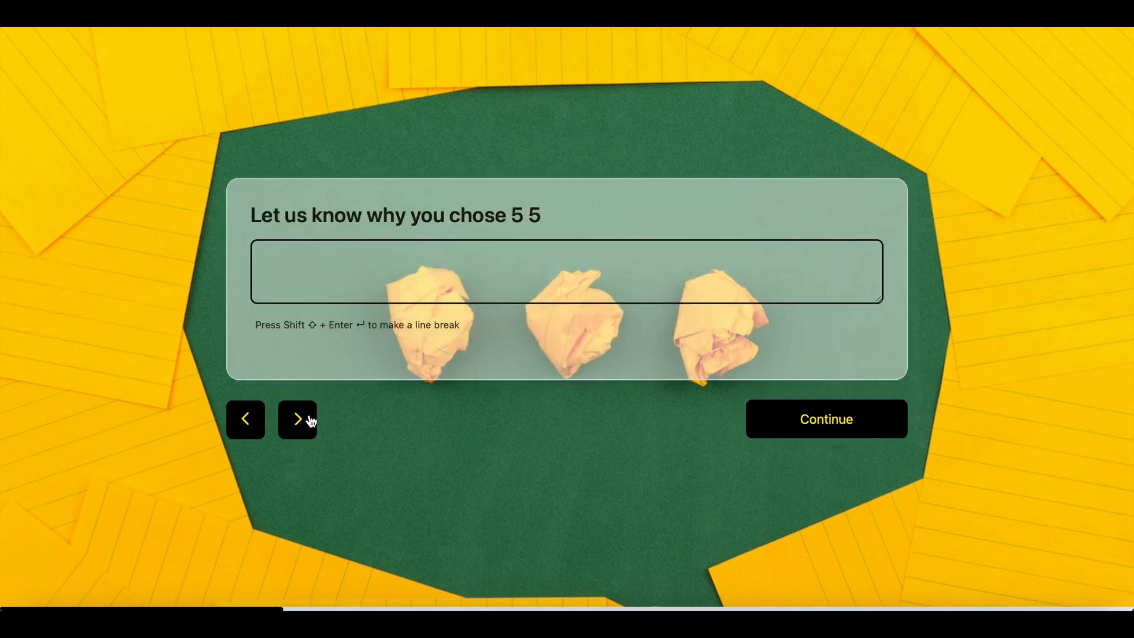
left_click(296, 419)
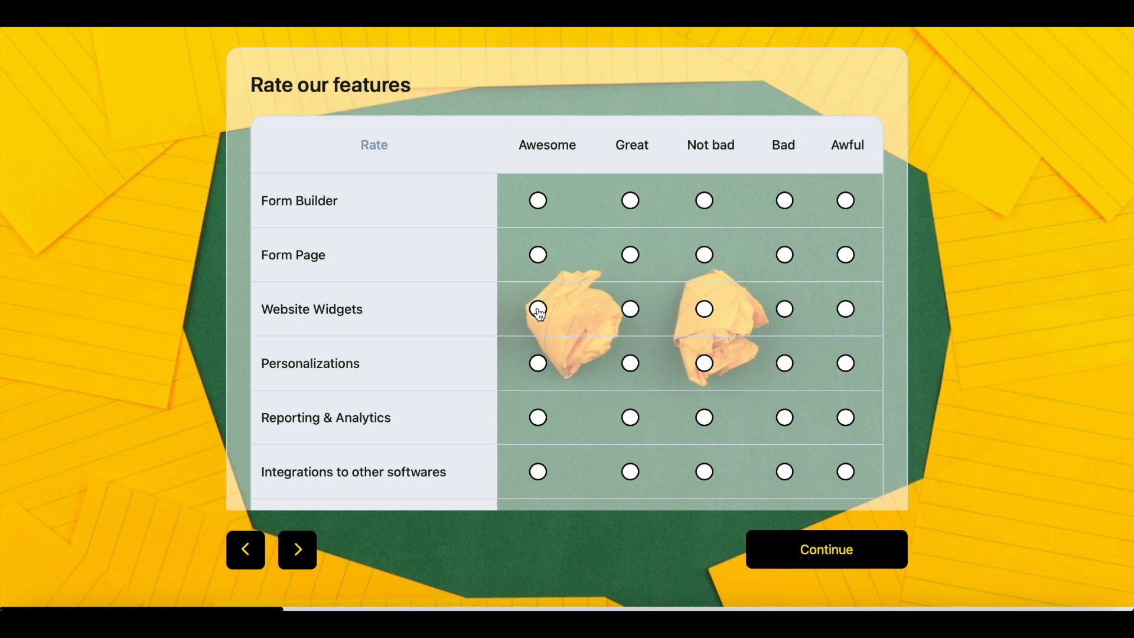
Rate Website Widgets Awesome and Reporting & Analytics Not bad, skip email, and submit
left_click(538, 309)
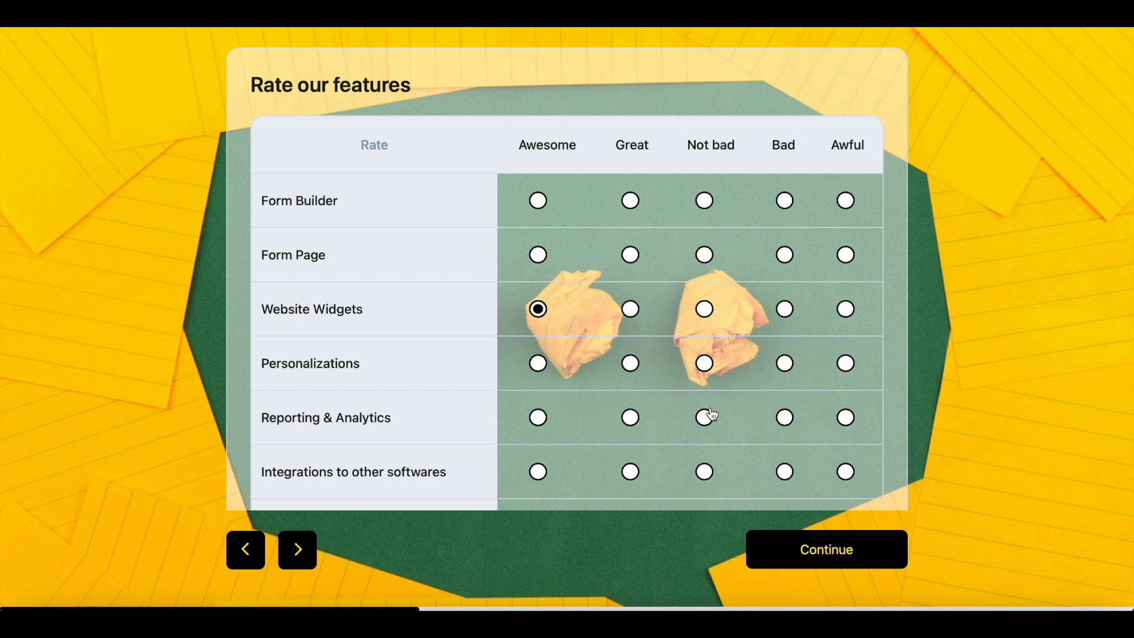
left_click(297, 549)
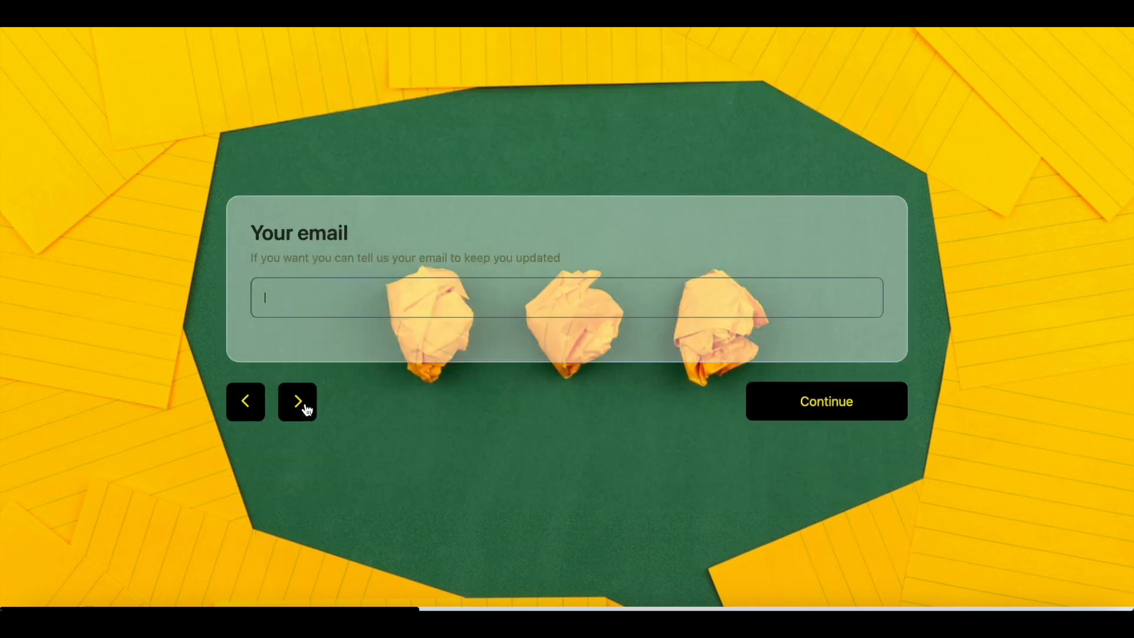
left_click(296, 401)
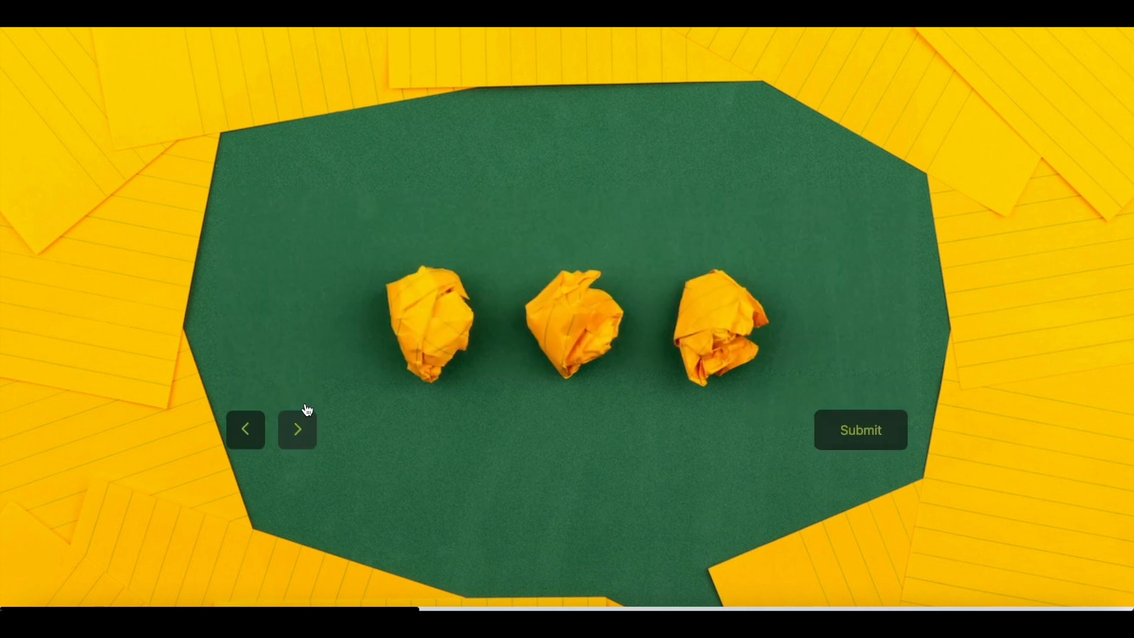
left_click(296, 428)
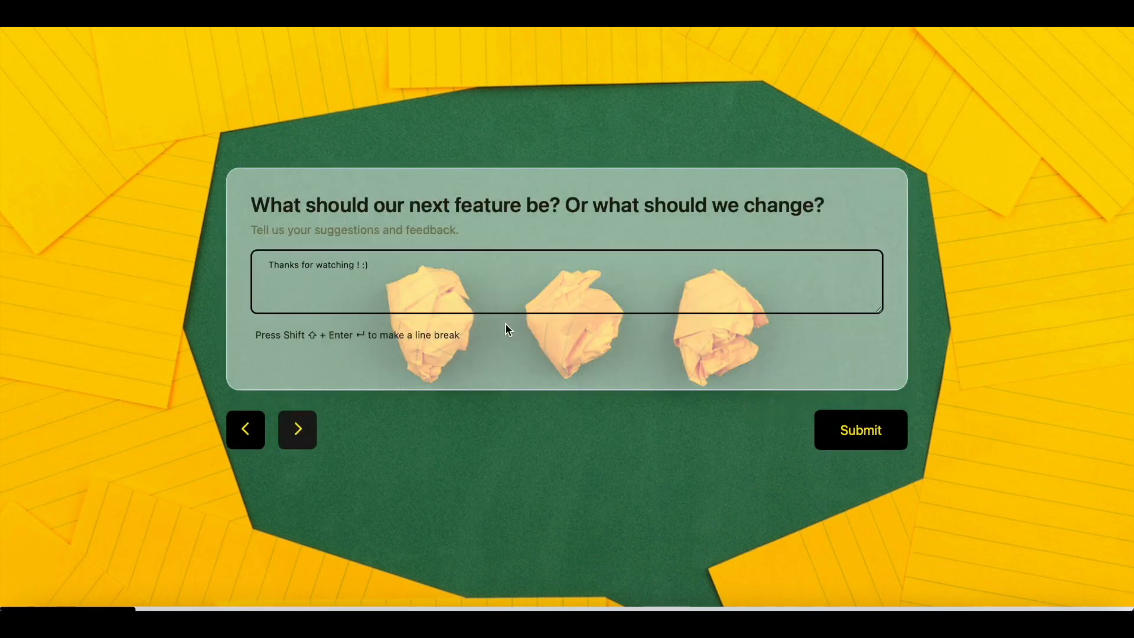
left_click(860, 430)
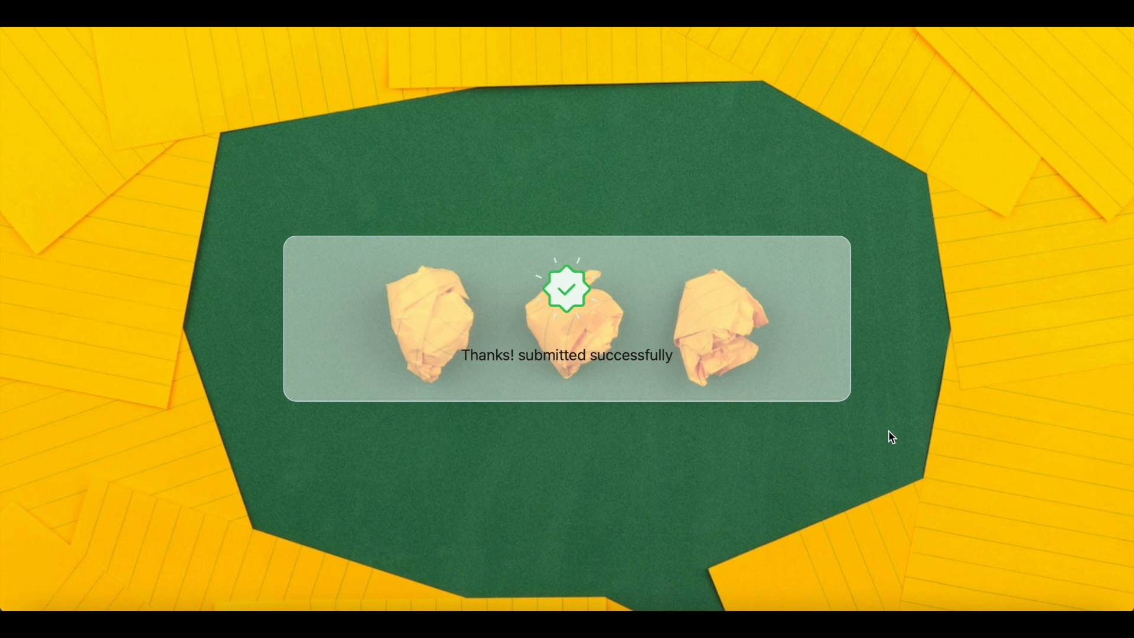